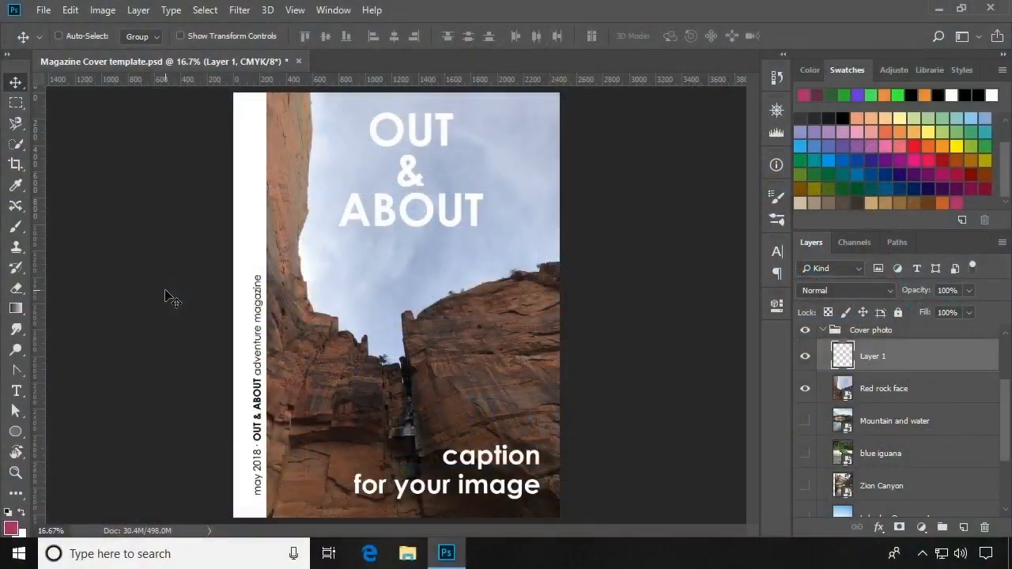
- Pick the Gradient Tool and show its preset list in the options bar
click(16, 309)
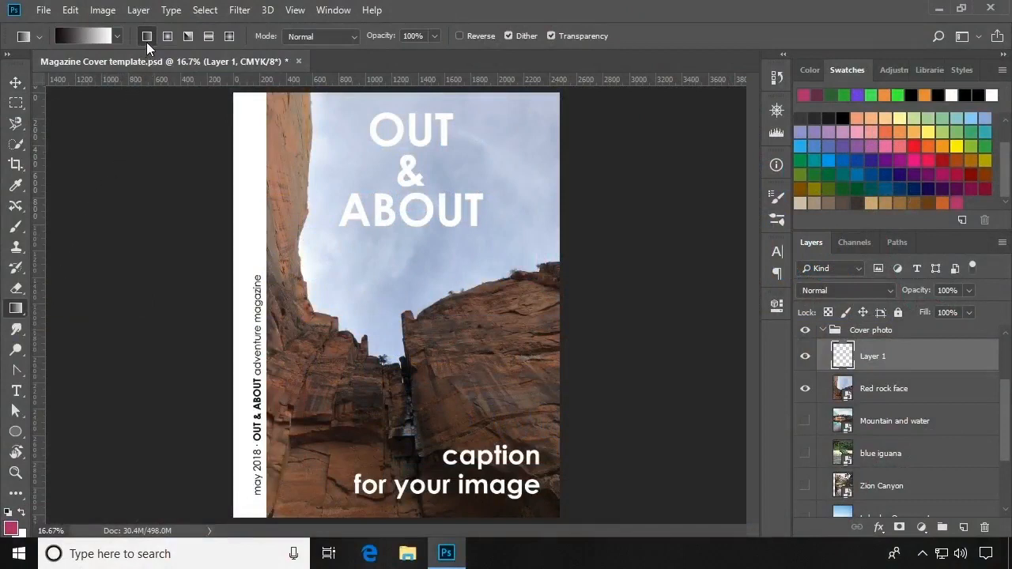
mouse_move(188, 36)
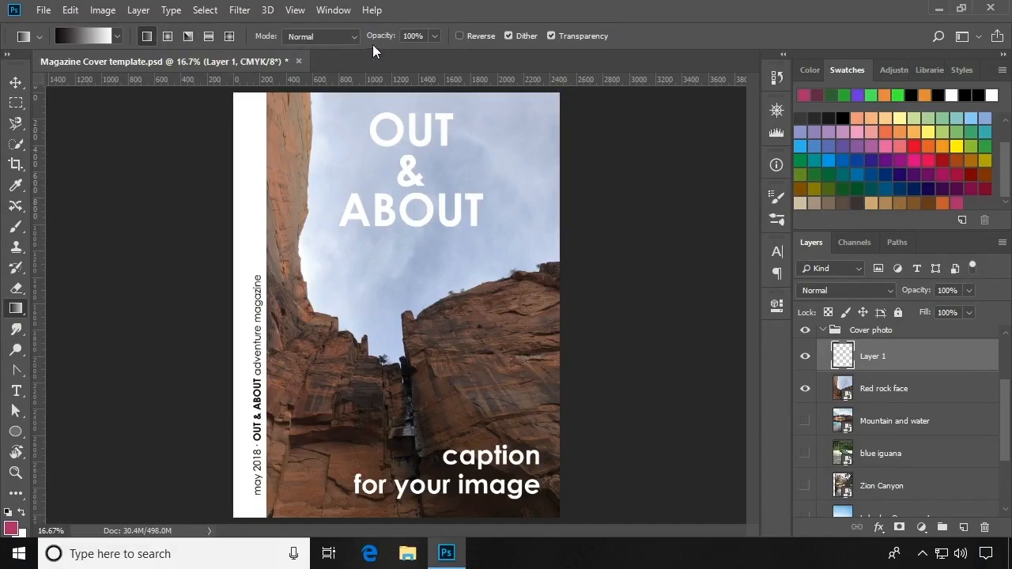
mouse_move(471, 59)
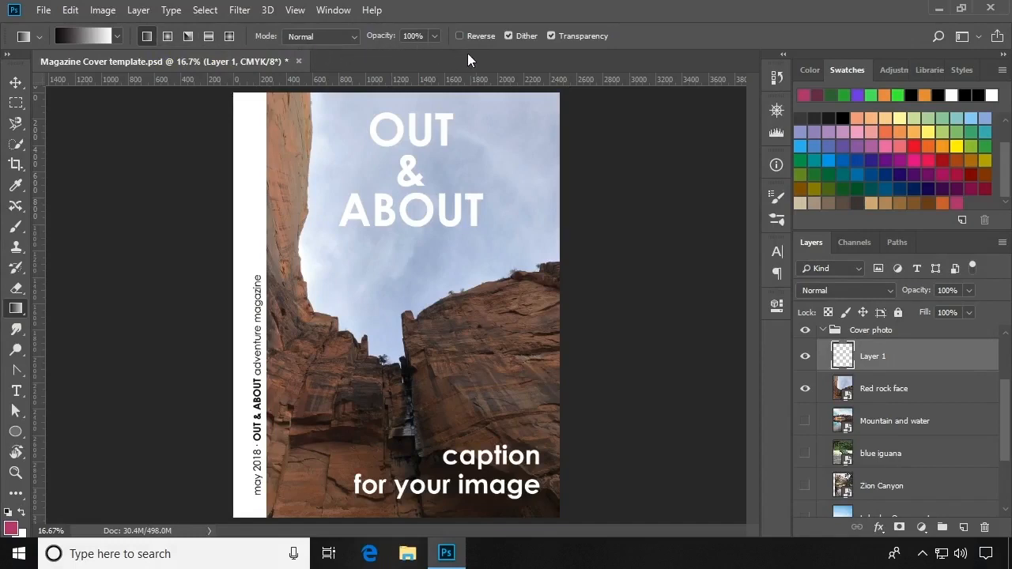
mouse_move(499, 47)
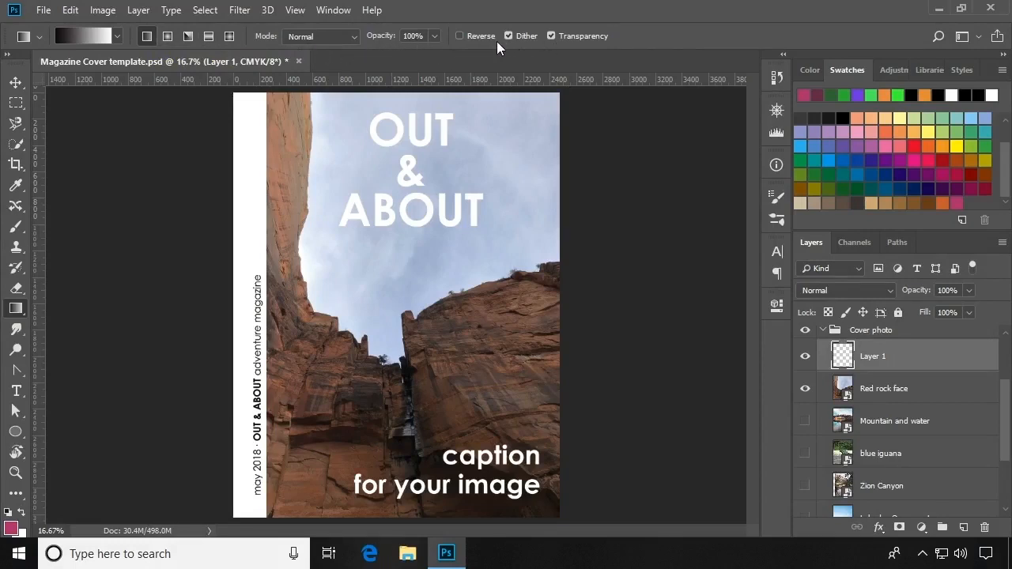
click(117, 36)
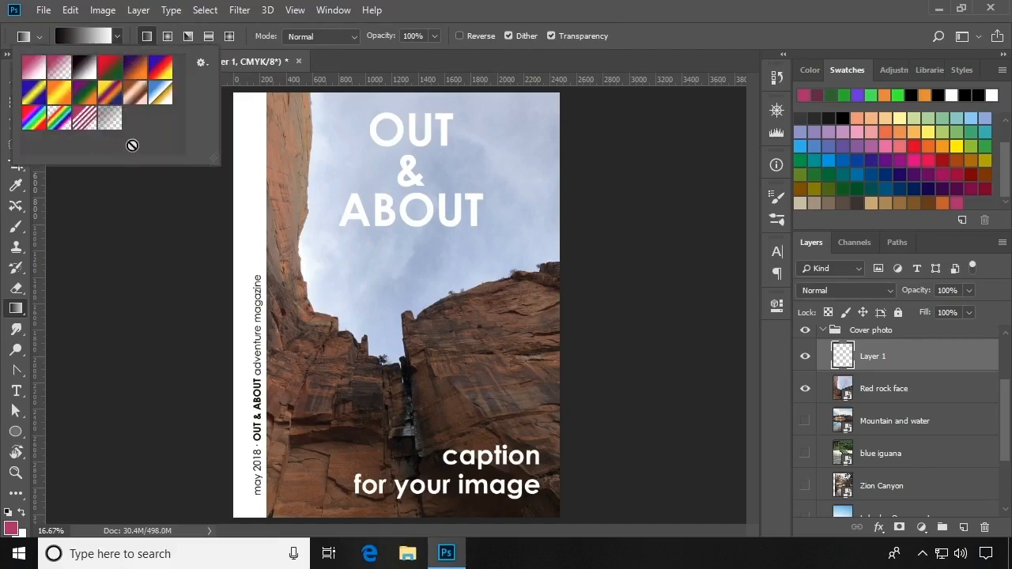
mouse_move(135, 87)
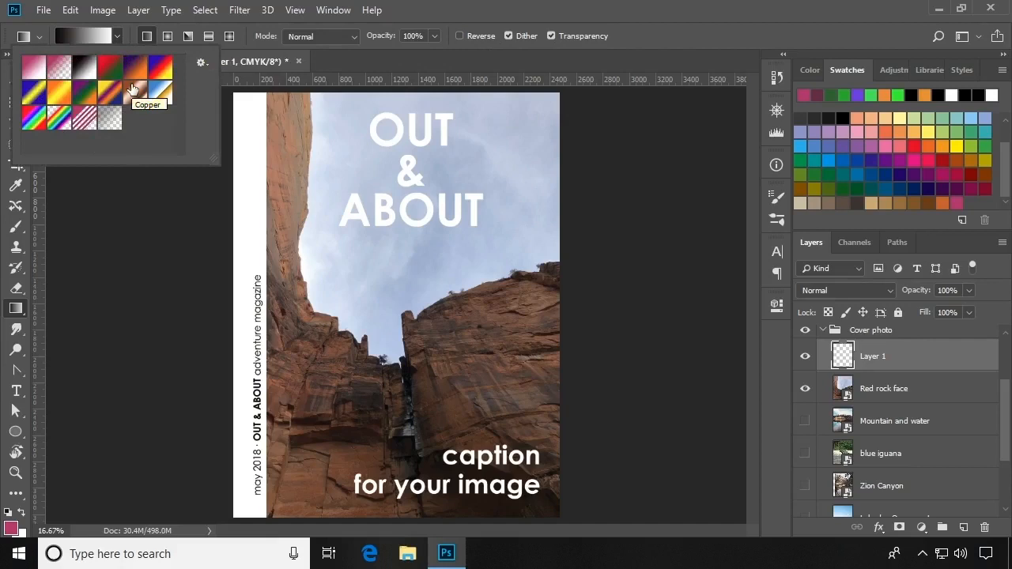
mouse_move(134, 89)
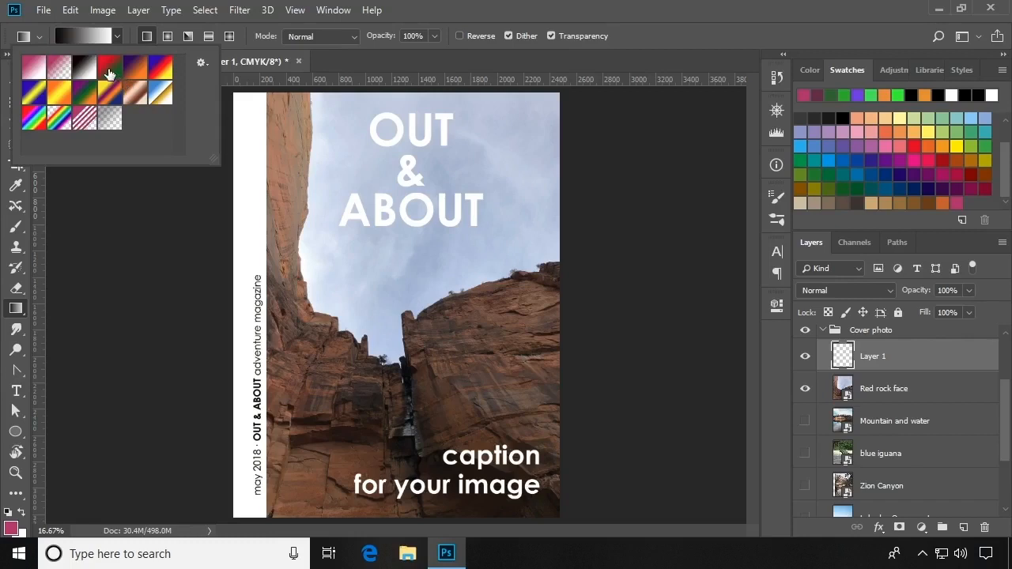
mouse_move(110, 68)
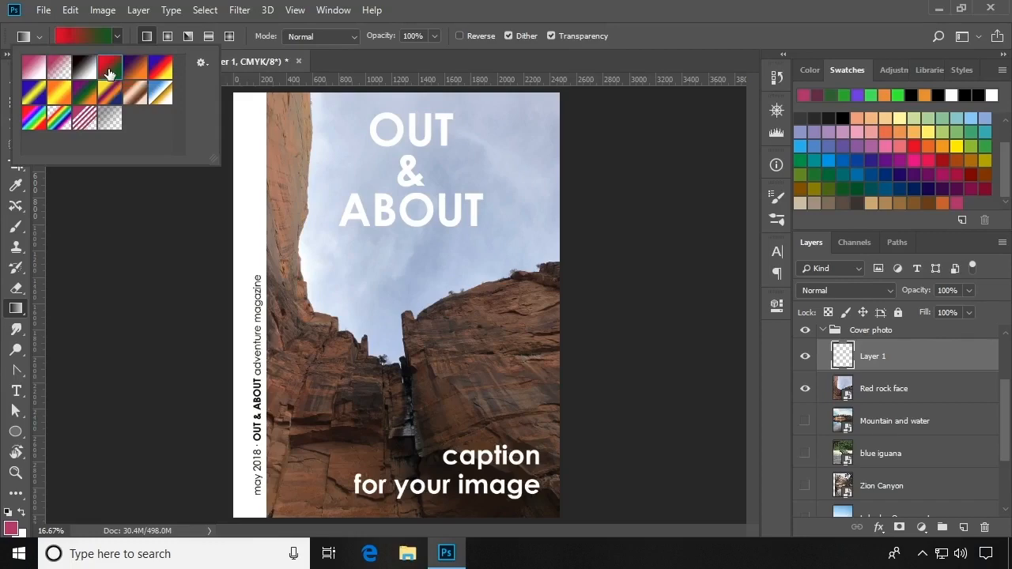
mouse_move(100, 48)
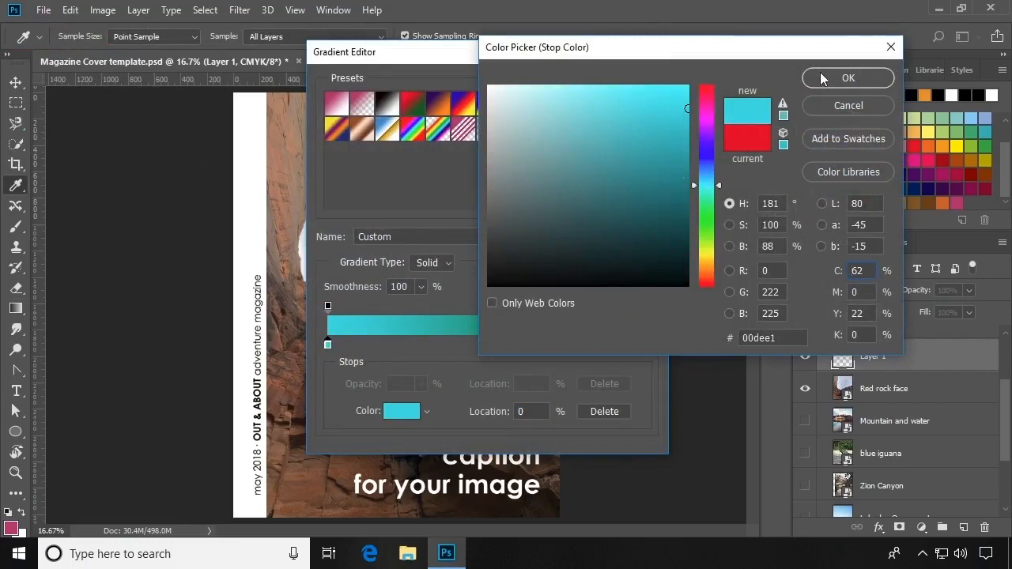
- Confirm cyan #00dee1 for the start stop and set the end stop to yellow #def13f
click(848, 78)
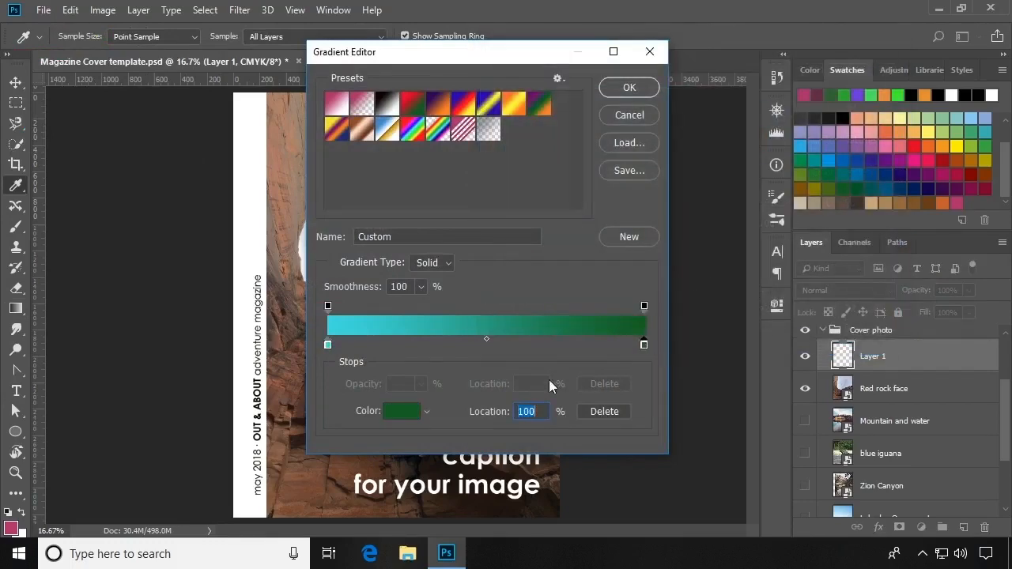
click(401, 411)
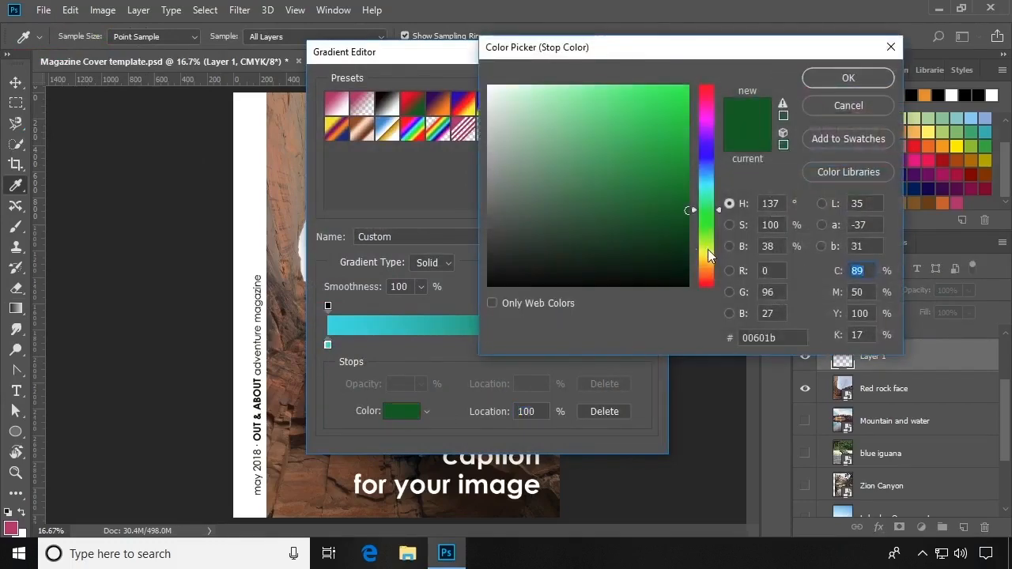
click(636, 96)
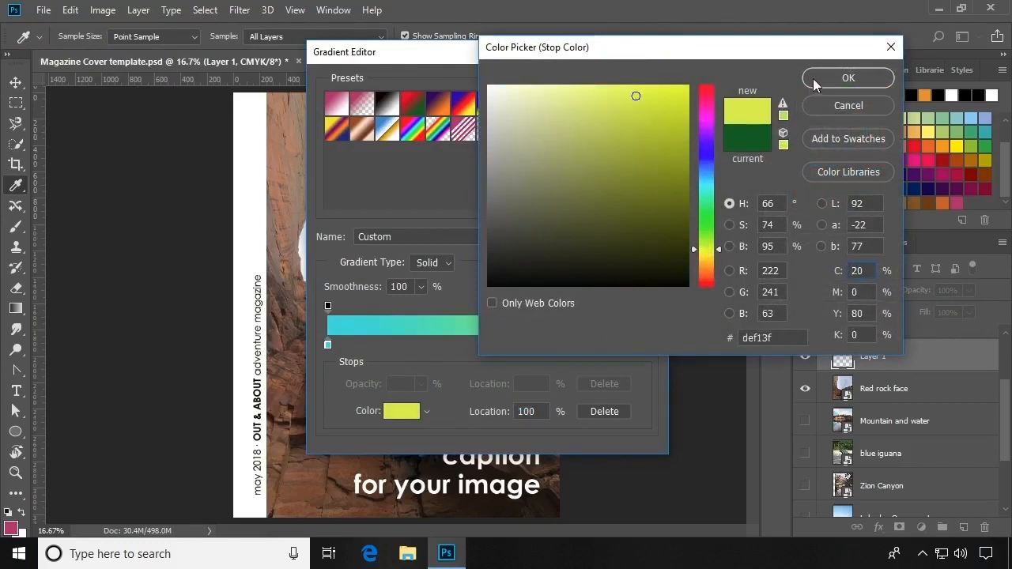
click(848, 78)
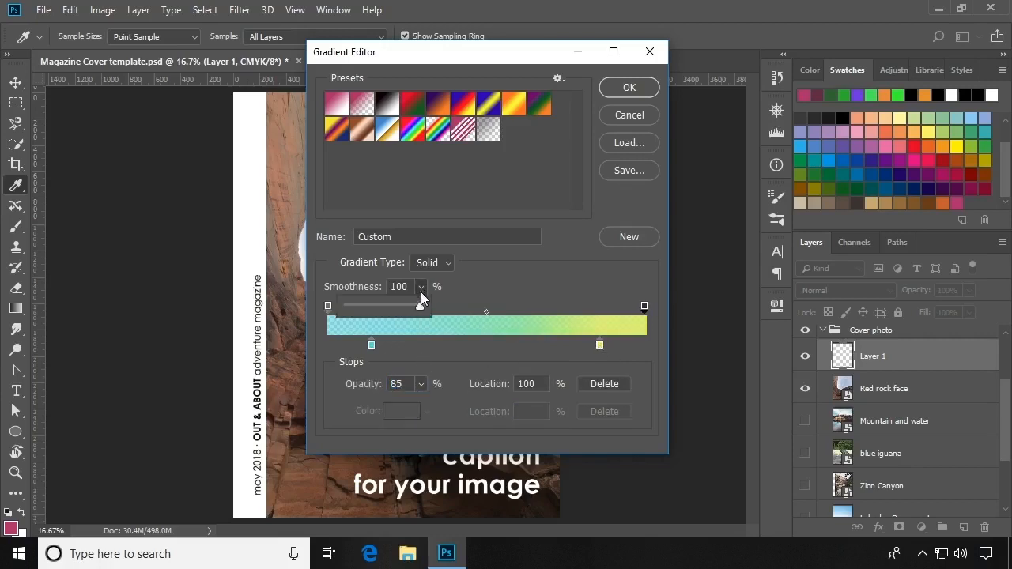
- Lower gradient smoothness to 60% and name the gradient 'Nifty Gradient'
drag(417, 307, 397, 307)
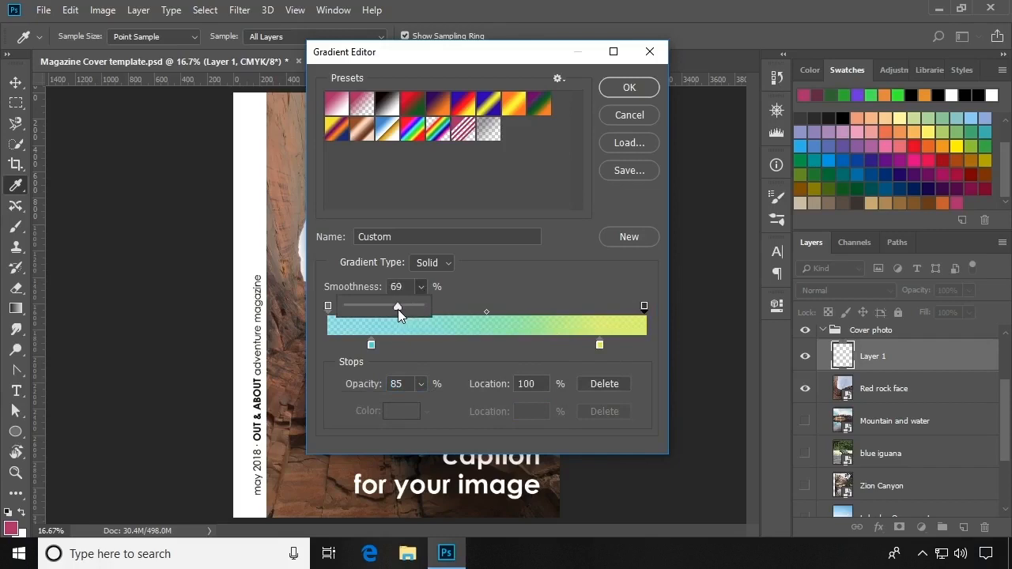
drag(397, 306, 391, 306)
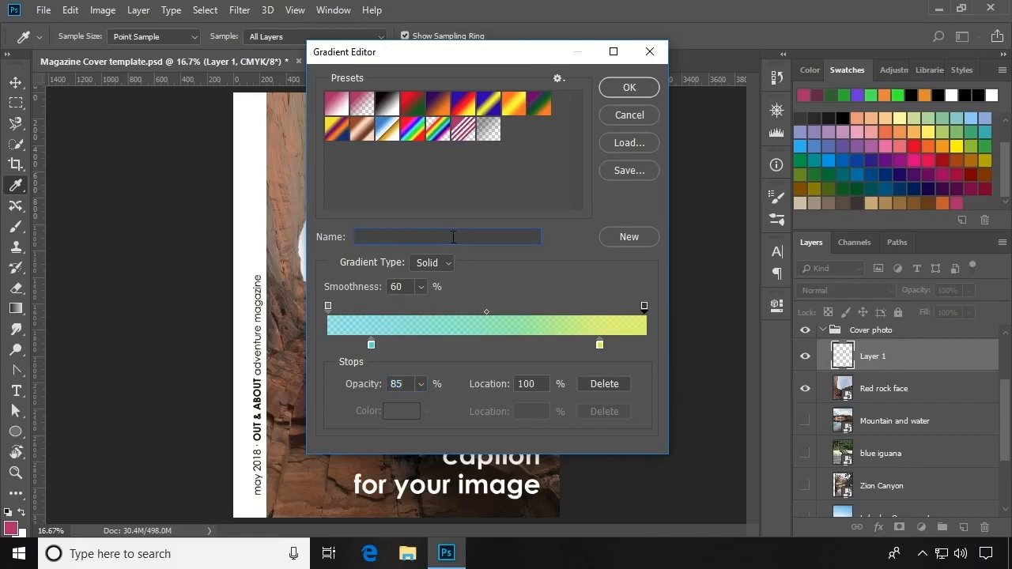
text(Nifty Gradient)
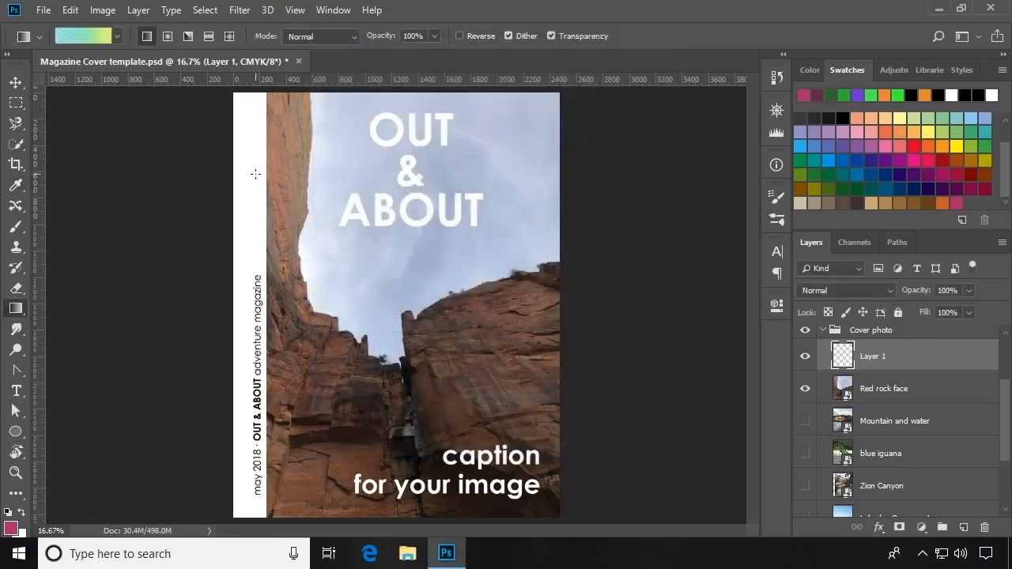
- Drag the gradient diagonally from upper left to lower right across the cover photo
drag(255, 173, 509, 388)
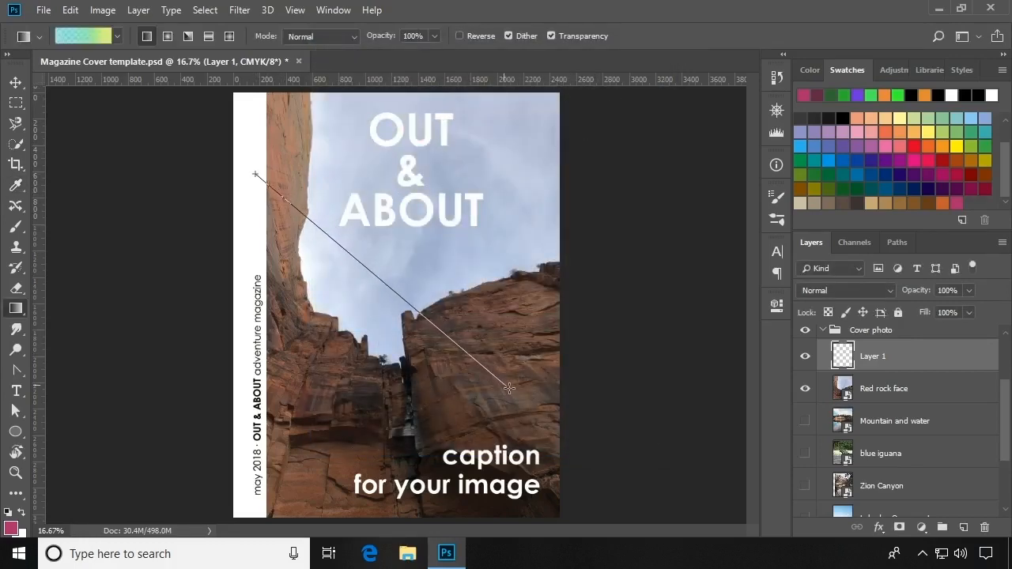
drag(257, 174, 510, 388)
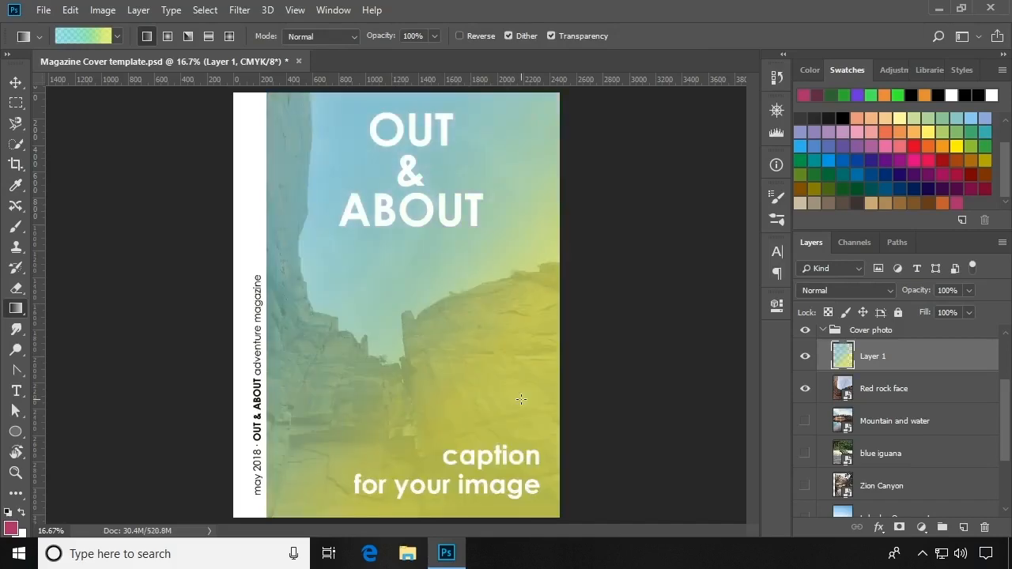